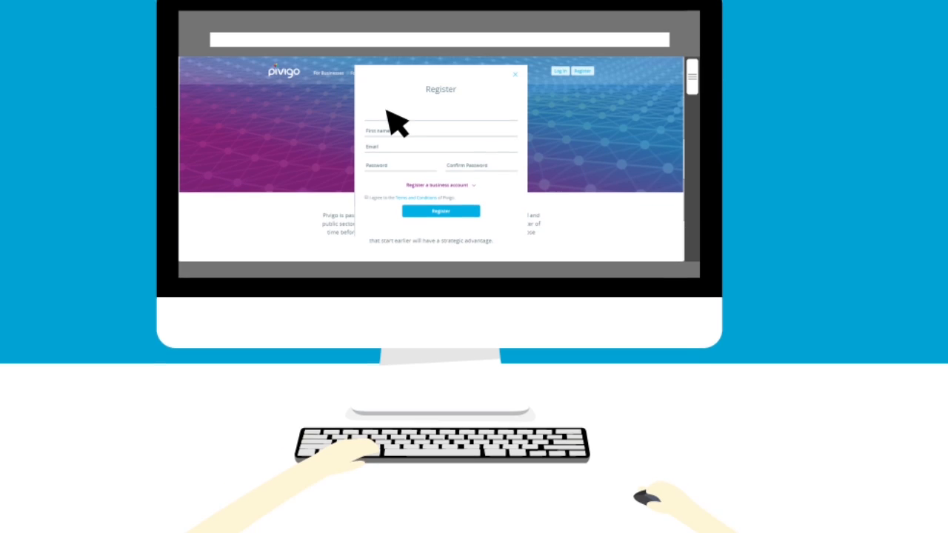
- Bring up the Register form with name, email and password fields
click(516, 77)
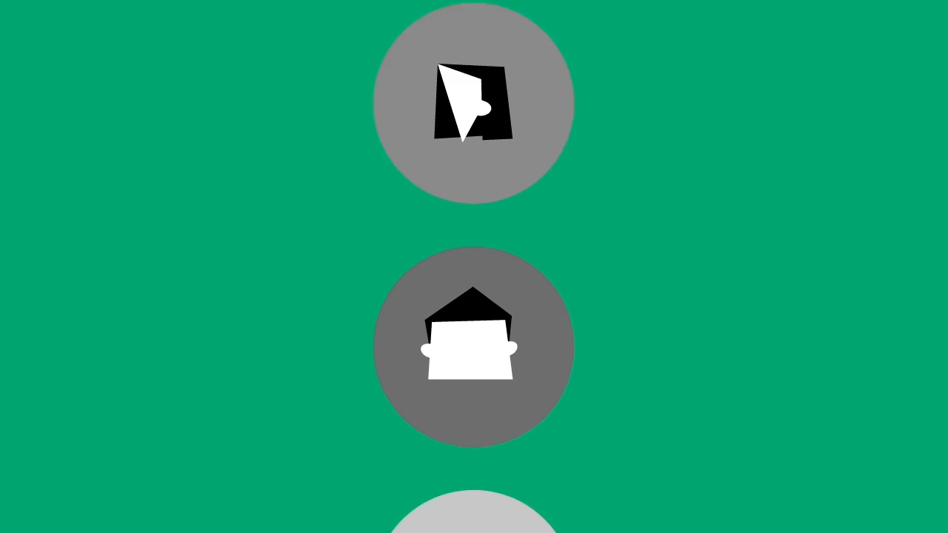
- Scroll the candidate column to reach the red-highlighted data scientist with glasses
scroll(down, 3)
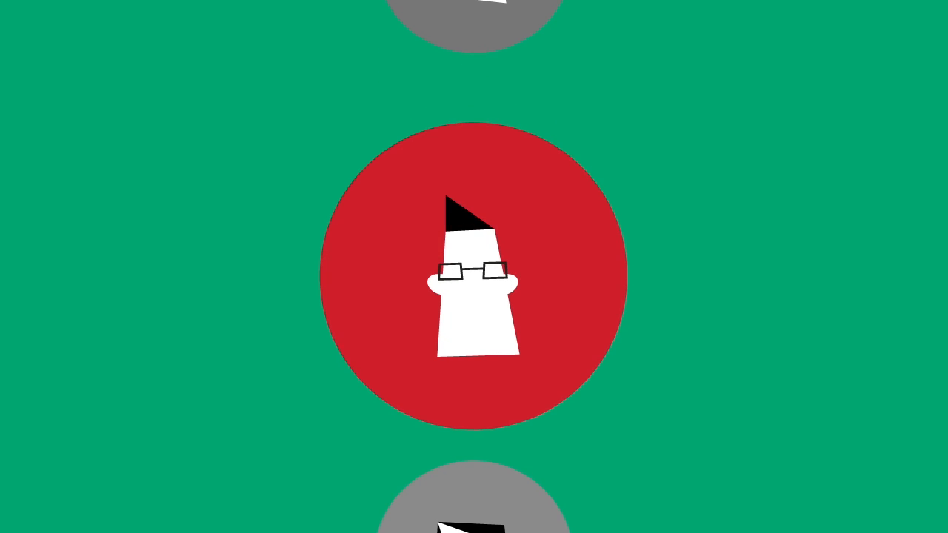